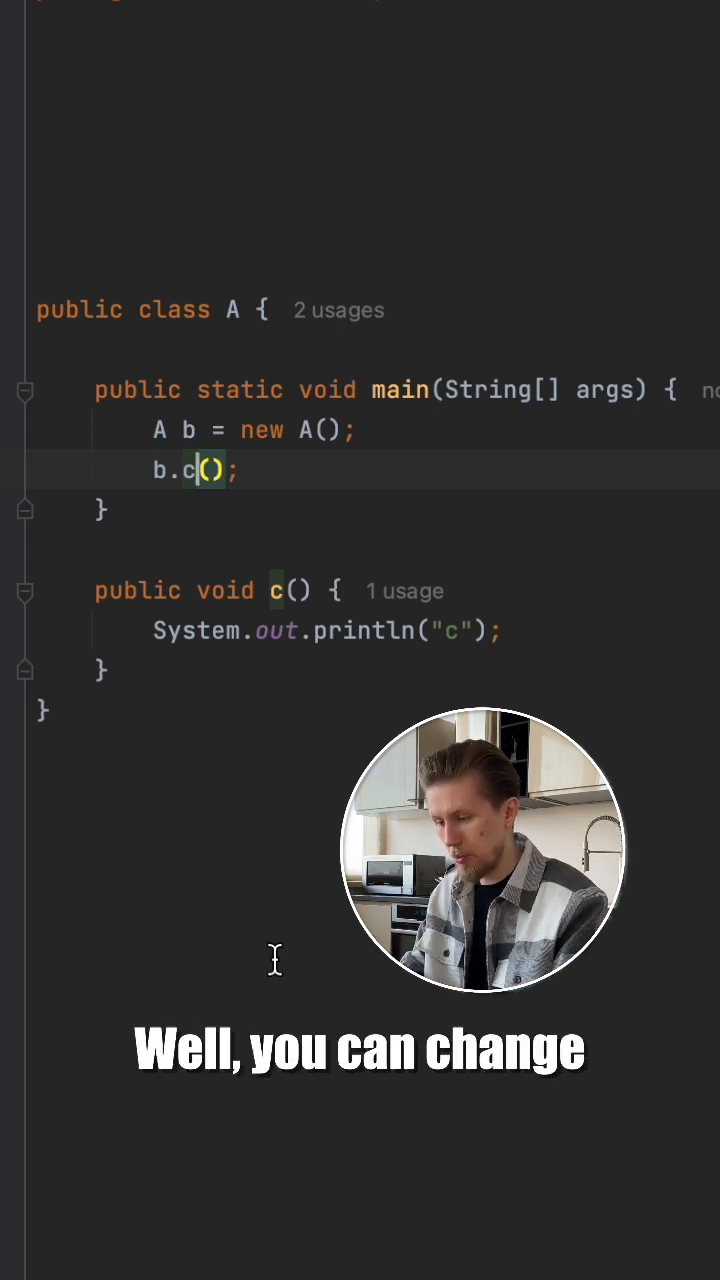
Step: Hand-type the new class and method names, then undo both manual edits
type("StringPrinter")
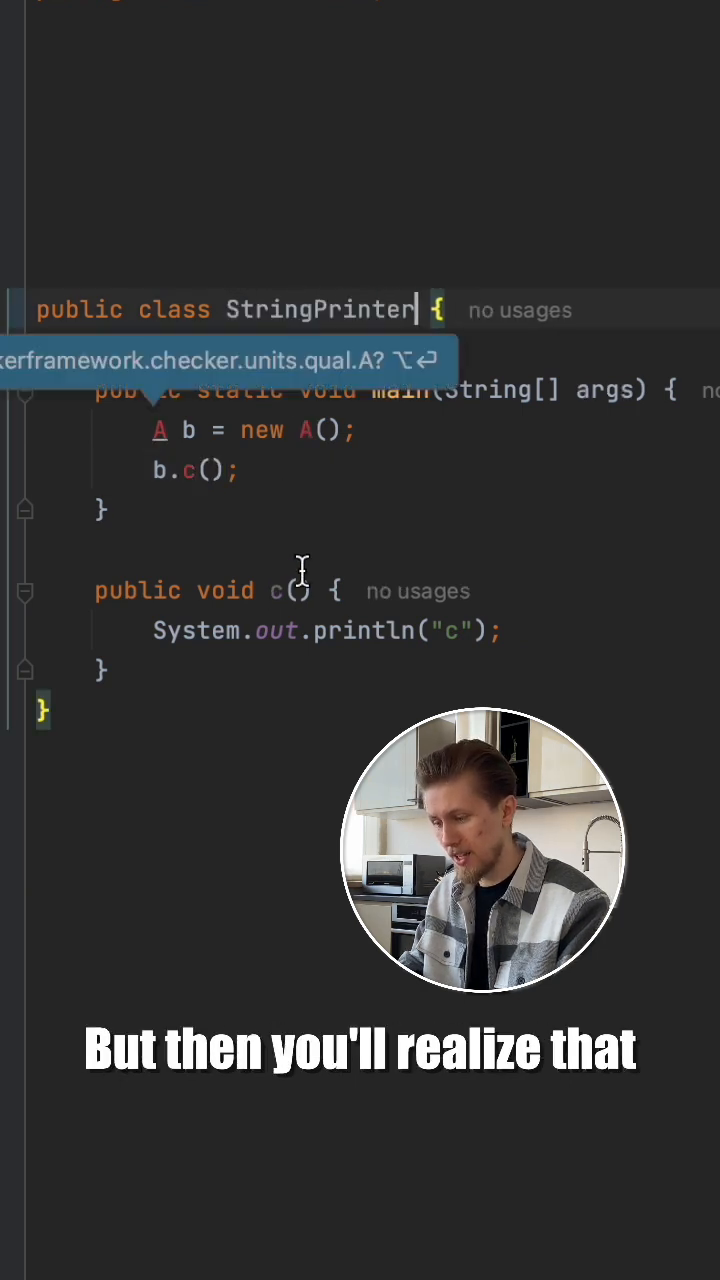
type("printS")
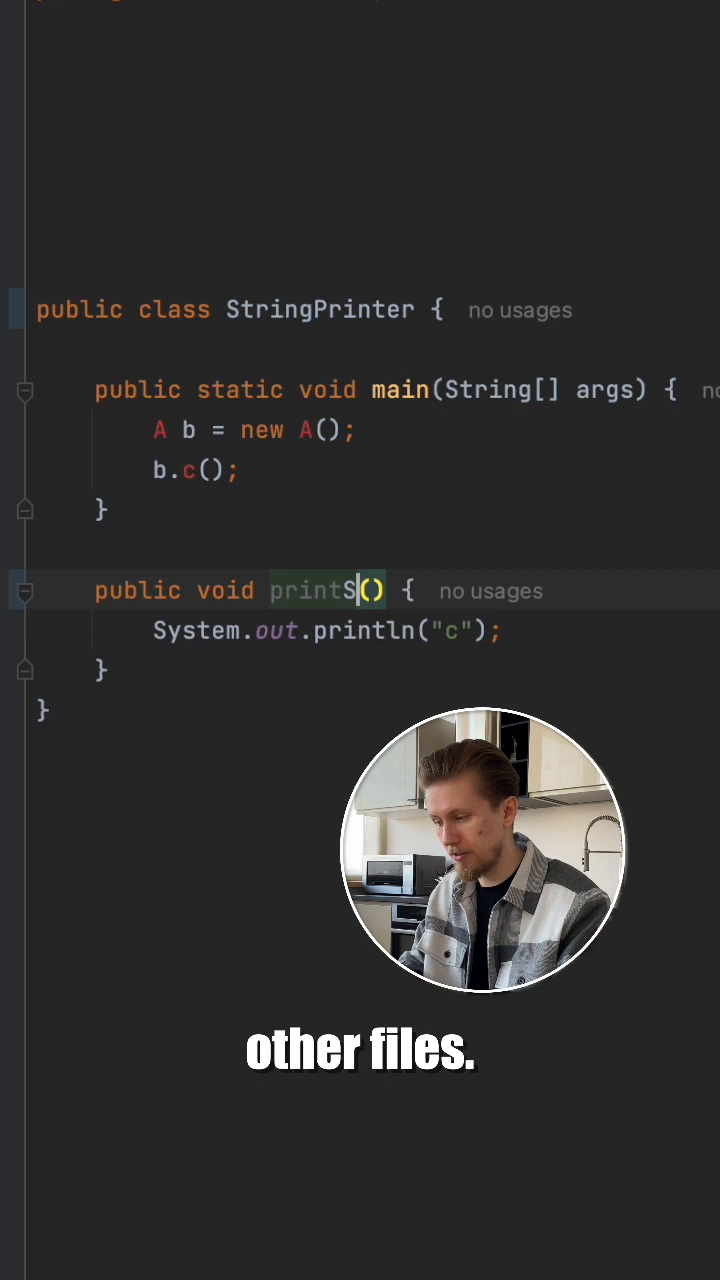
type("tring")
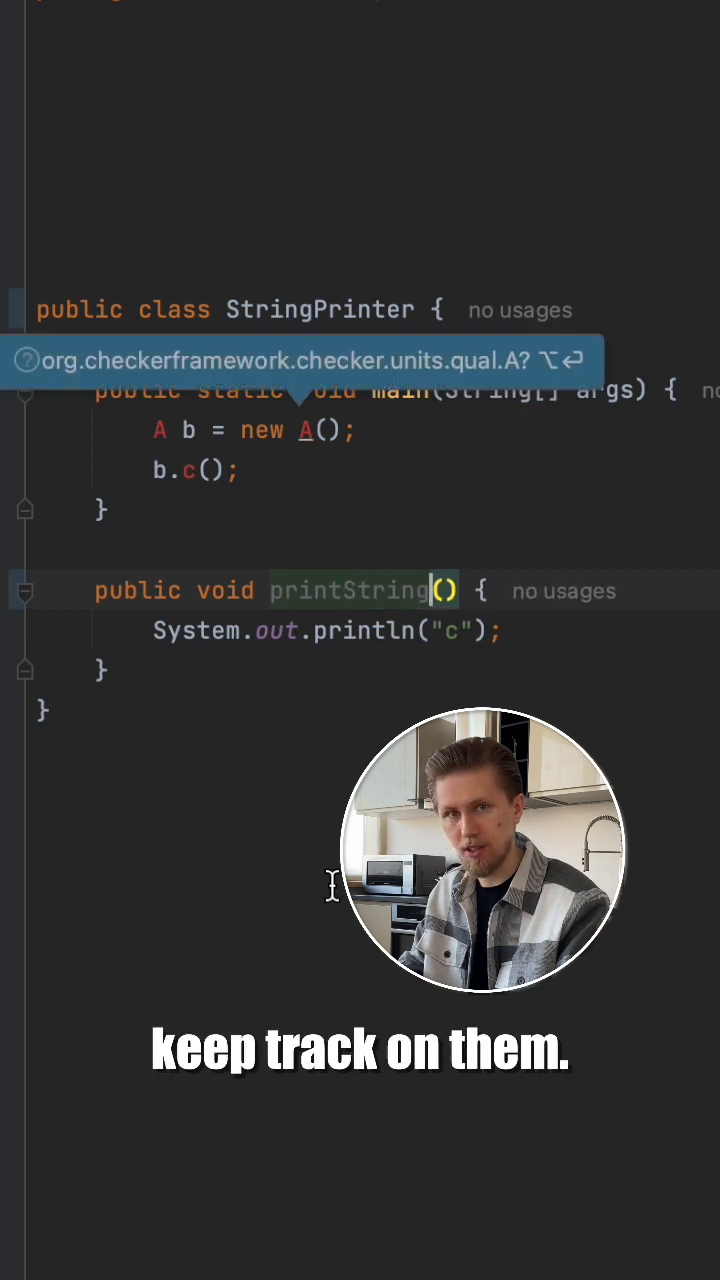
key("ctrl+z")
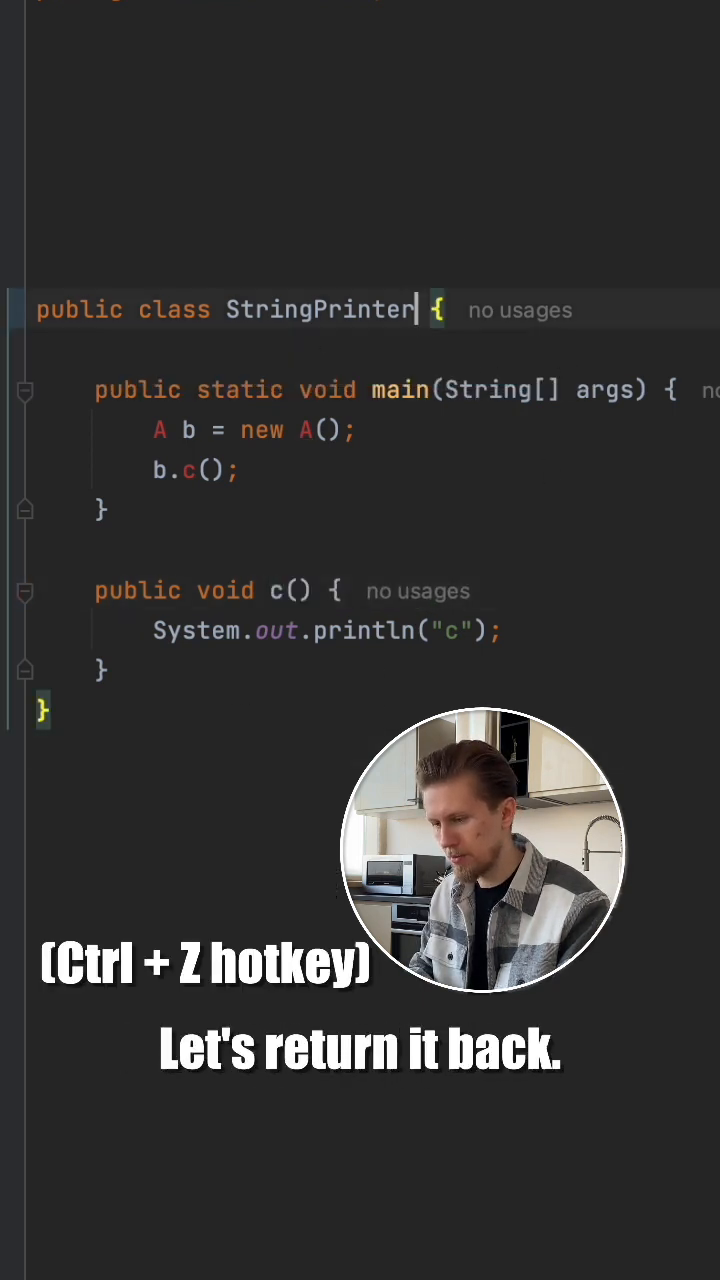
key("ctrl+z")
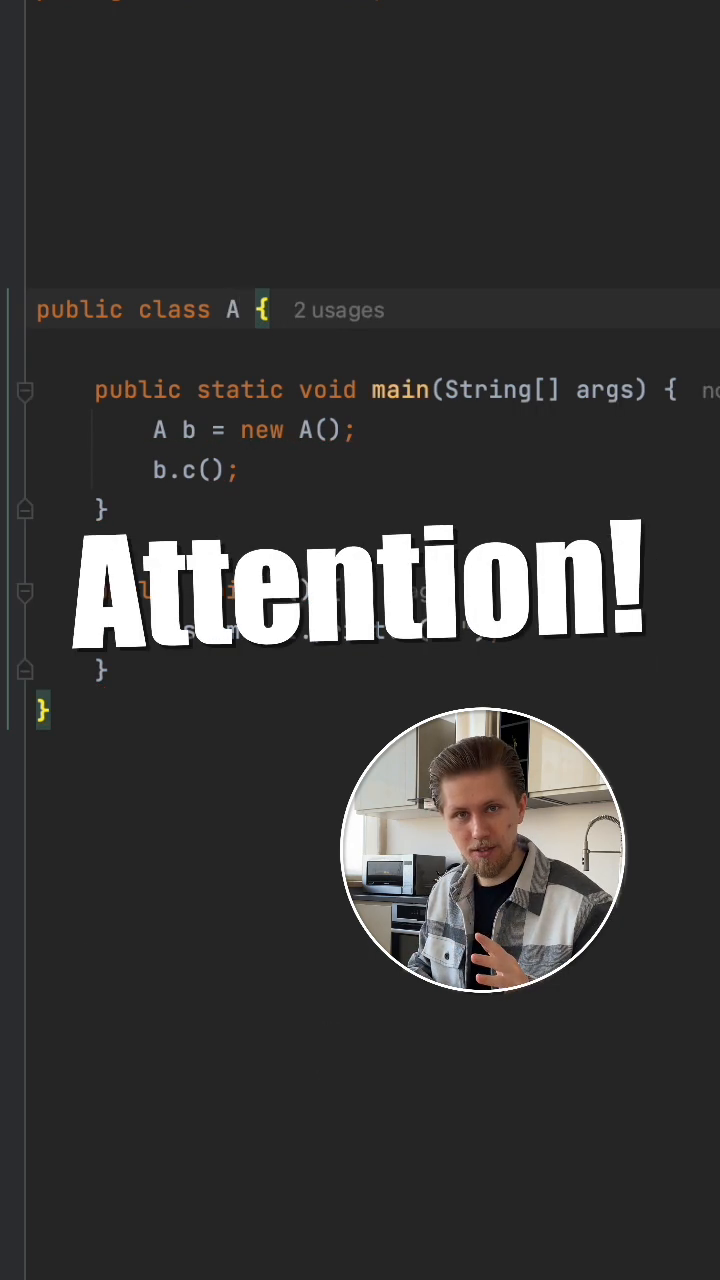
Step: Rename class A to StringPrinter with Shift+F6 and choose 'printer' as the variable name
key("shift+f6")
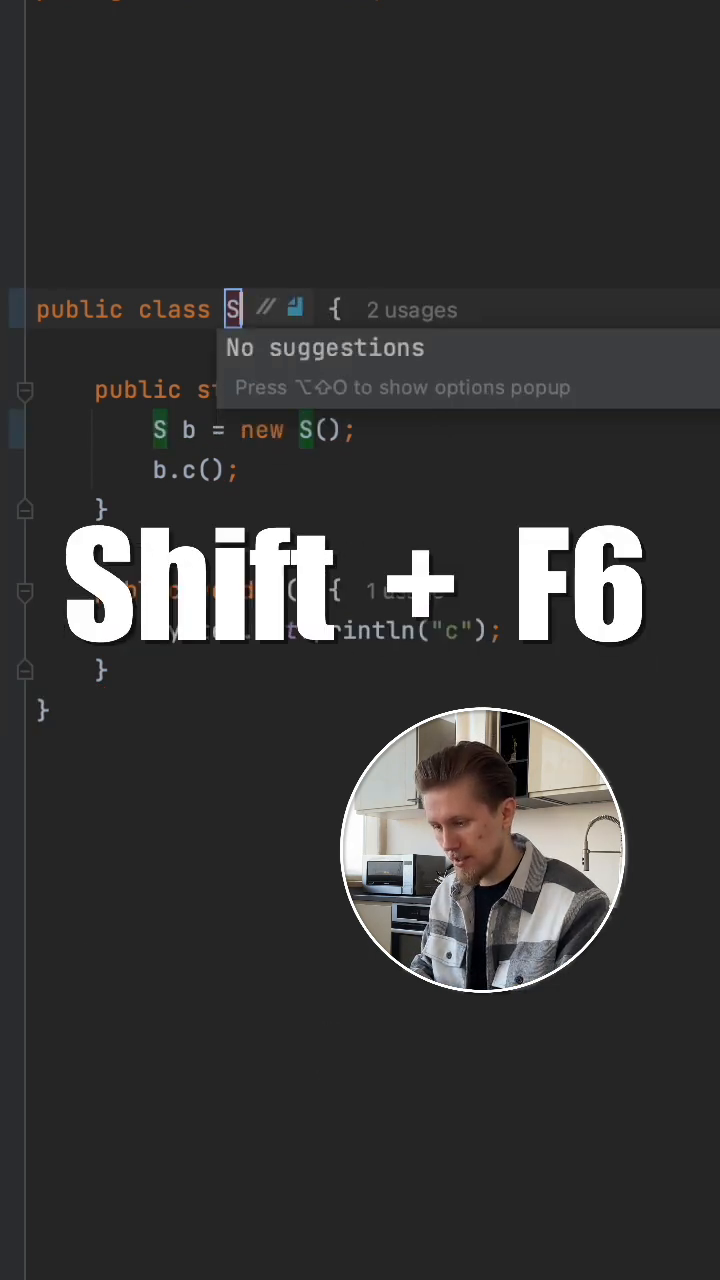
type("StringPrinter")
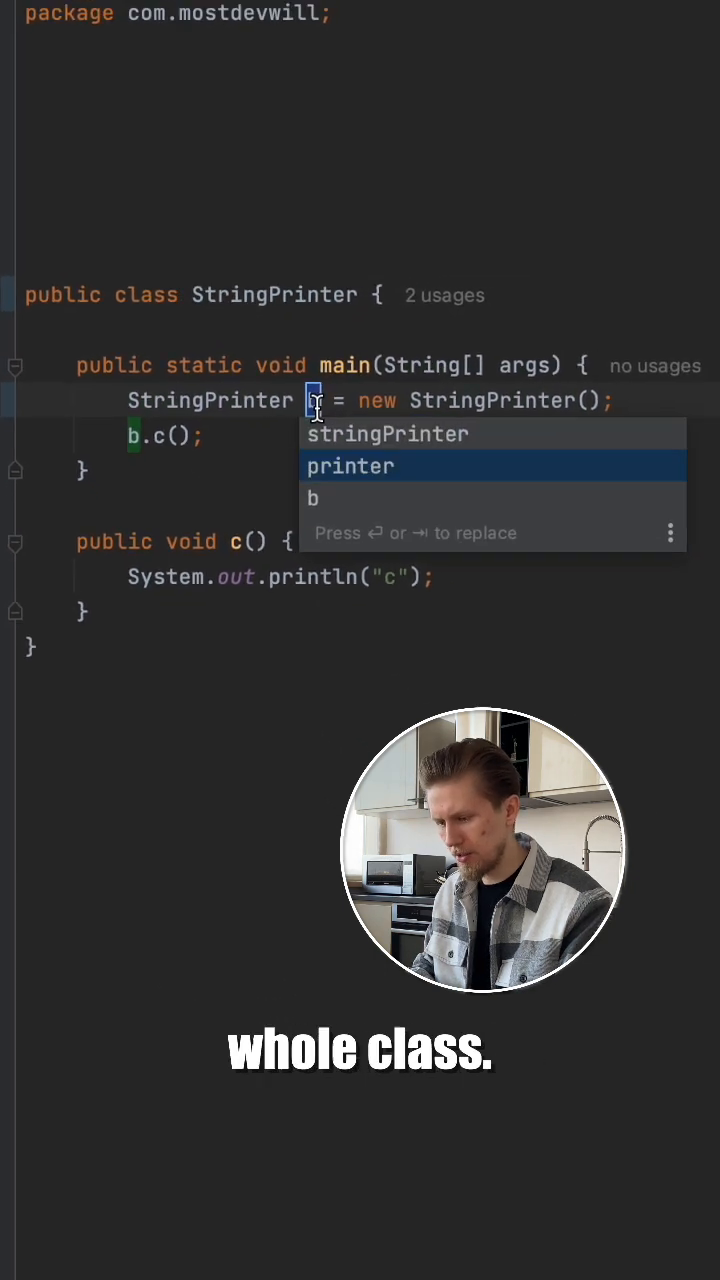
left_click(350, 466)
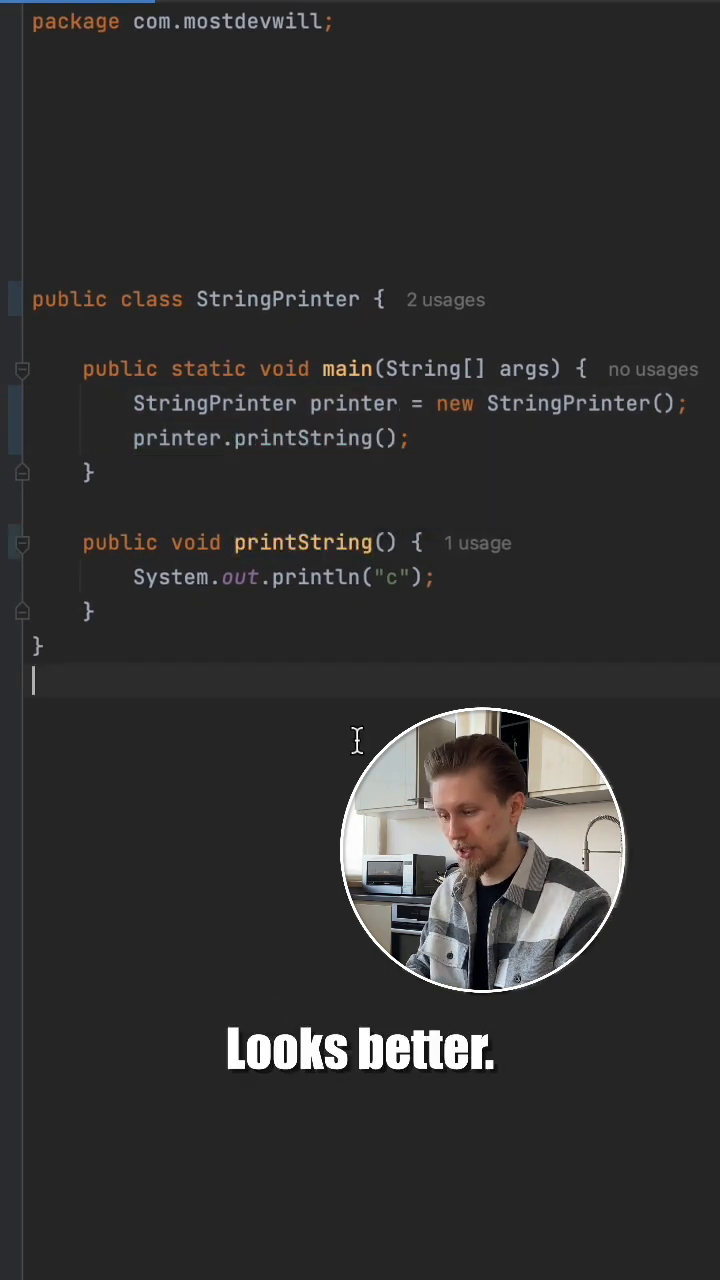